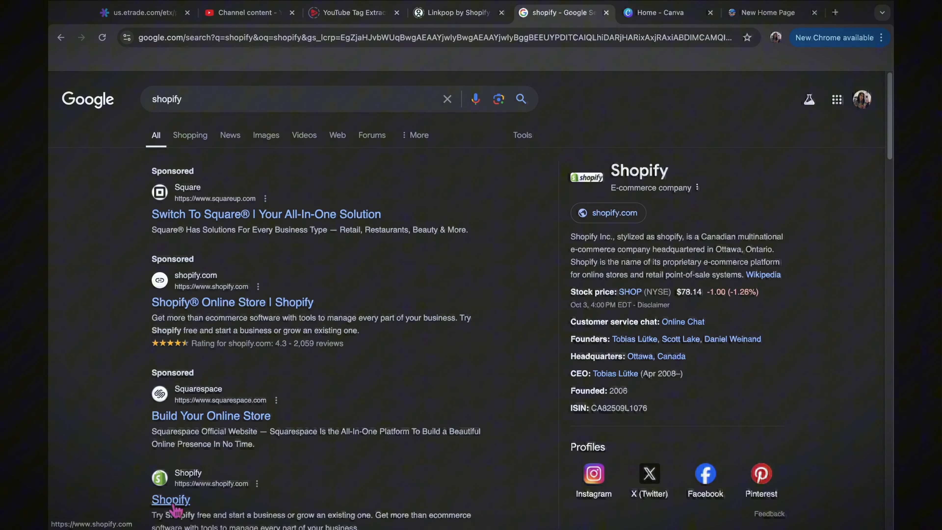
- Open shopify.com from the organic 'Shopify' result in the Google results
scroll("down", 3)
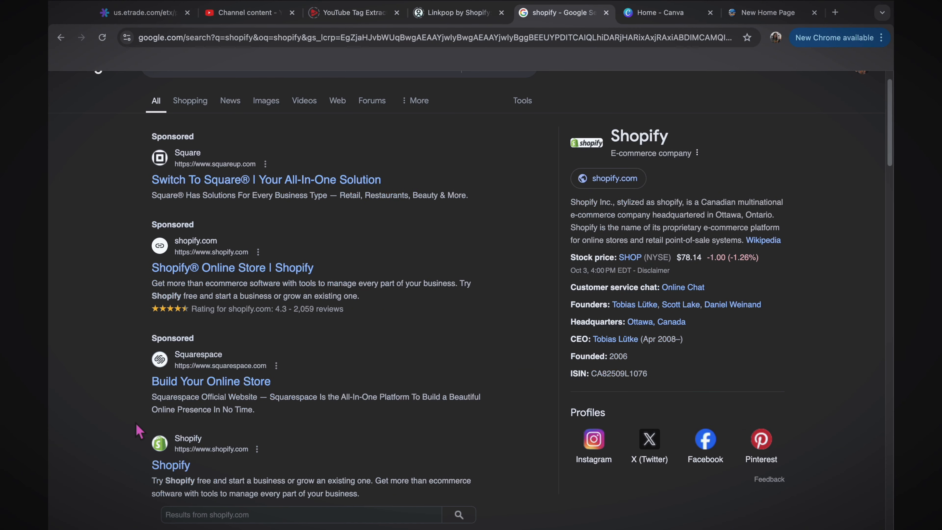
left_click(171, 472)
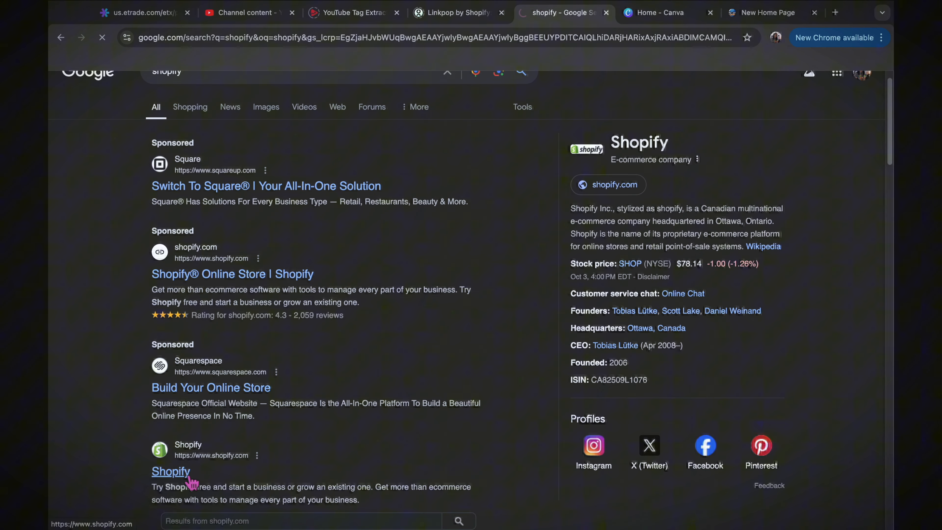
left_click(170, 471)
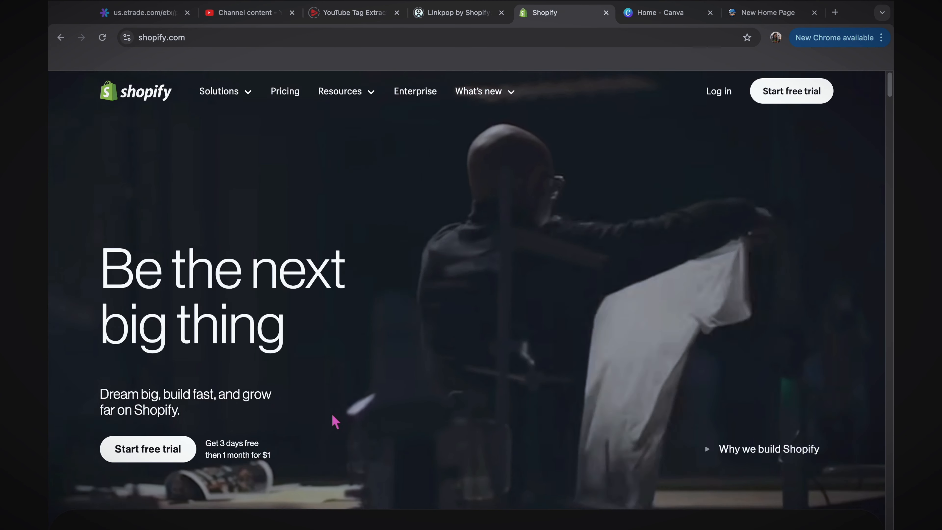